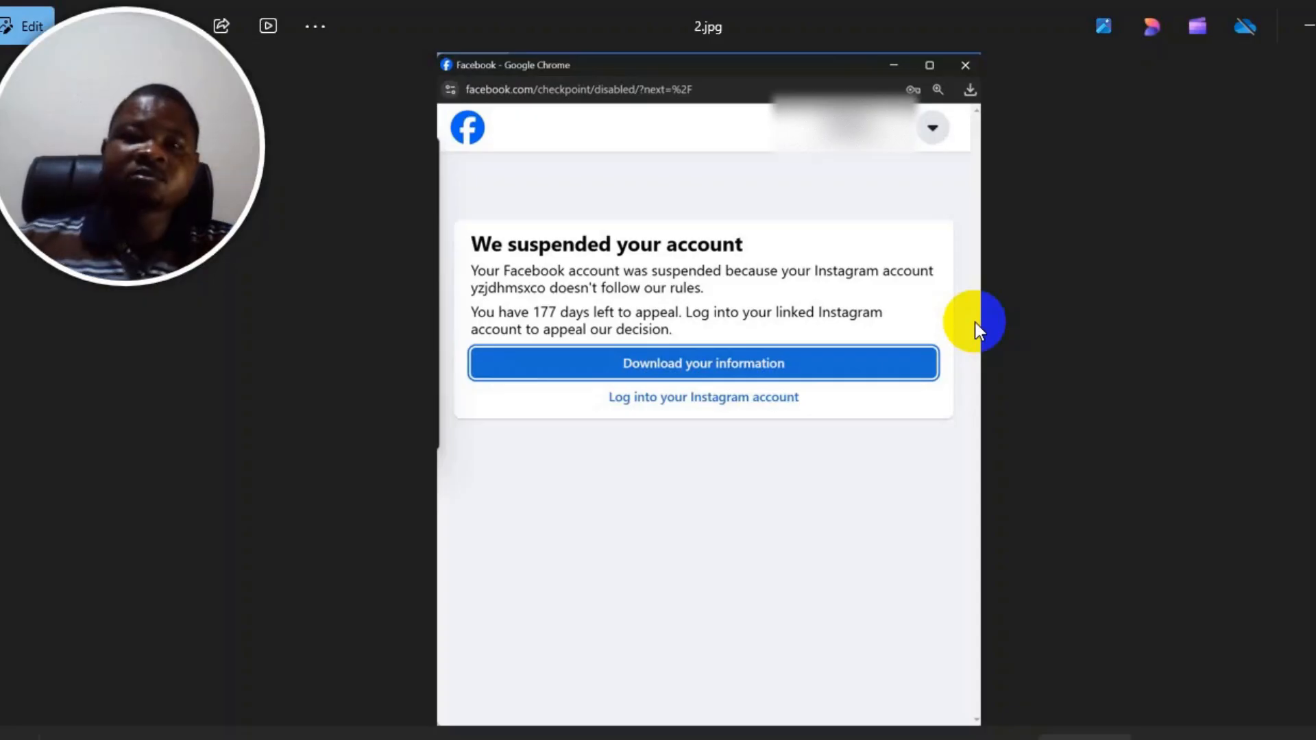
mouse_move(688, 309)
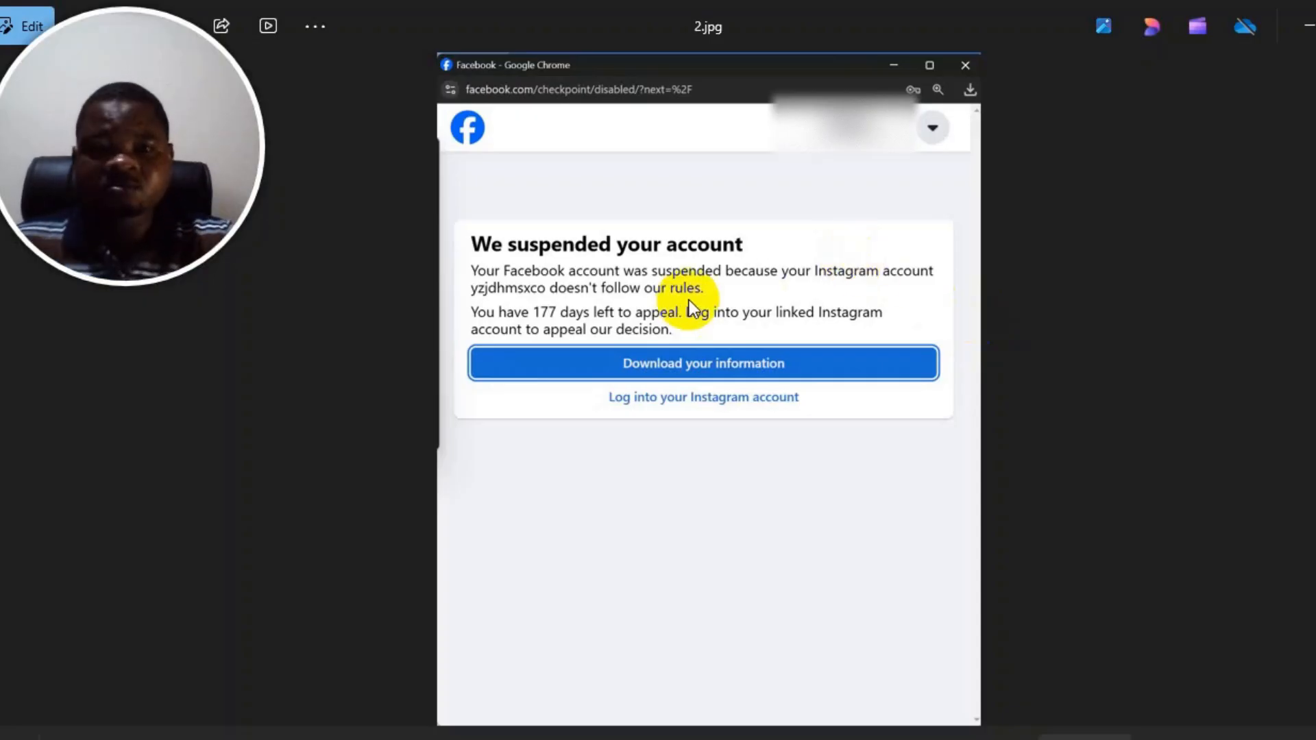
mouse_move(541, 248)
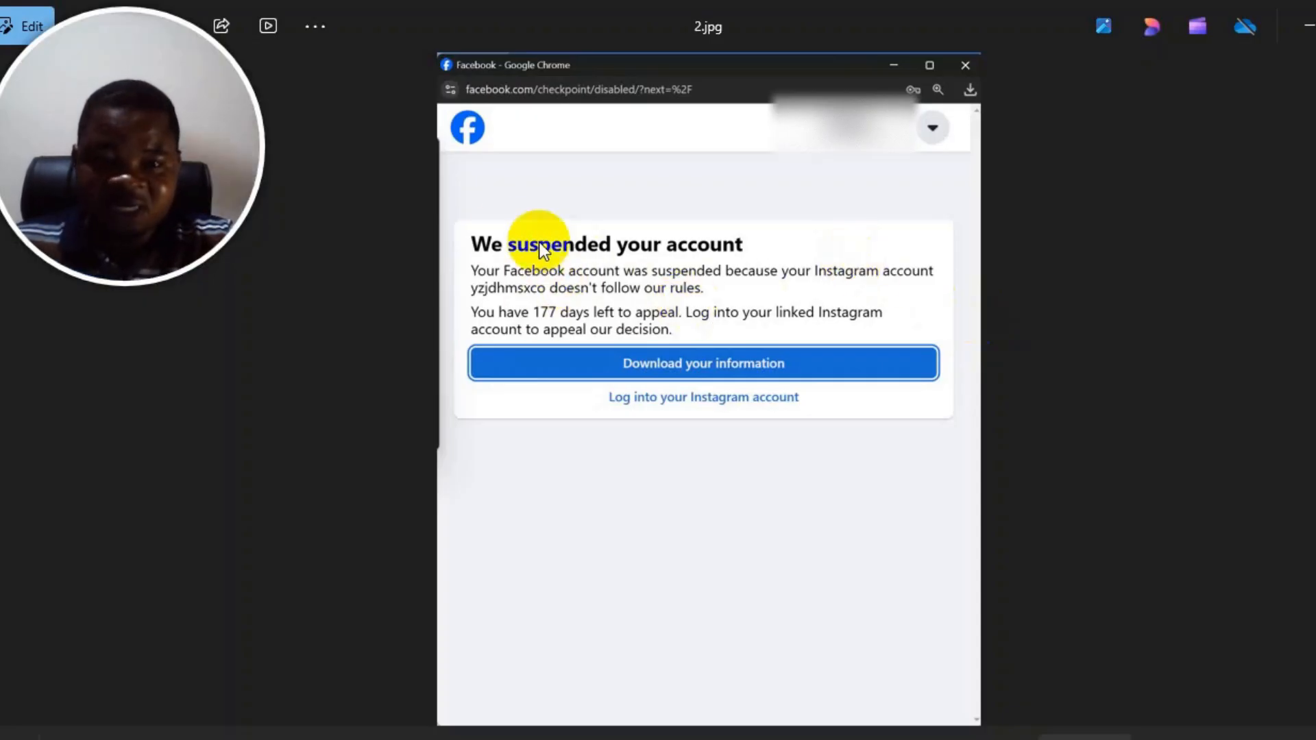
mouse_move(779, 284)
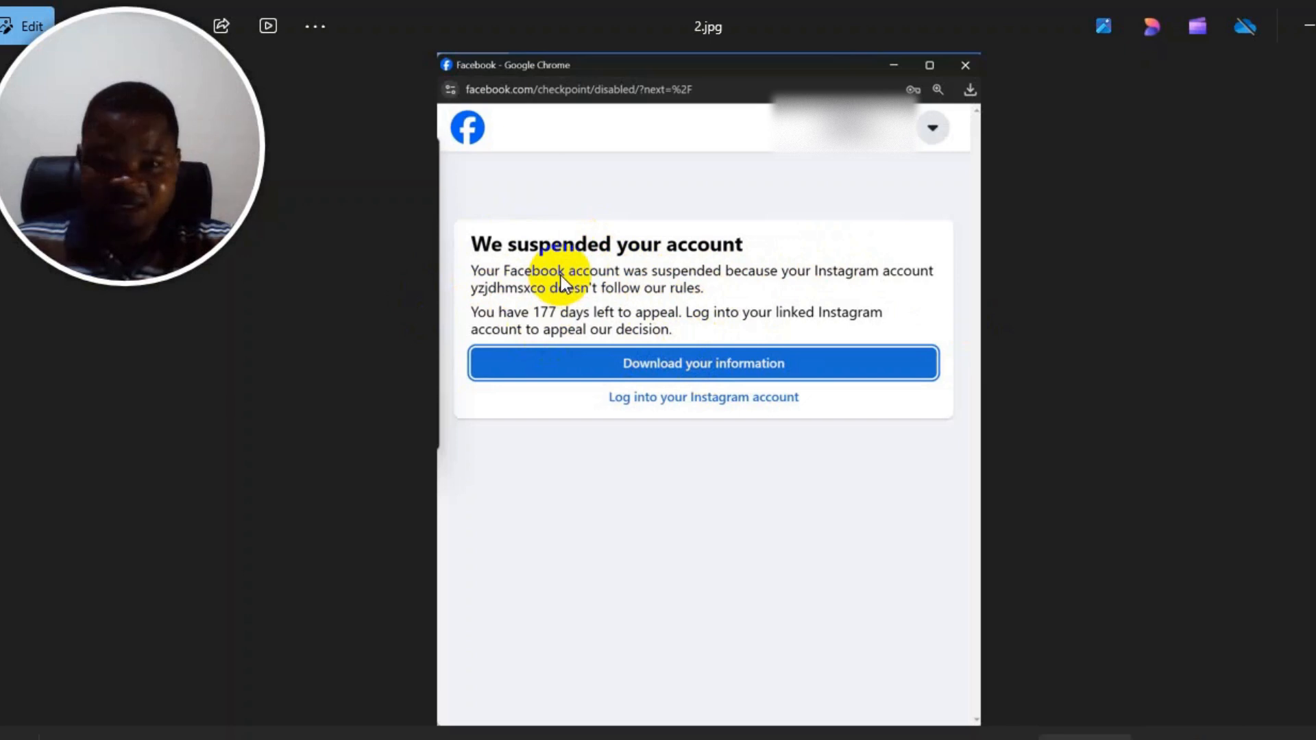
mouse_move(617, 285)
text(face)
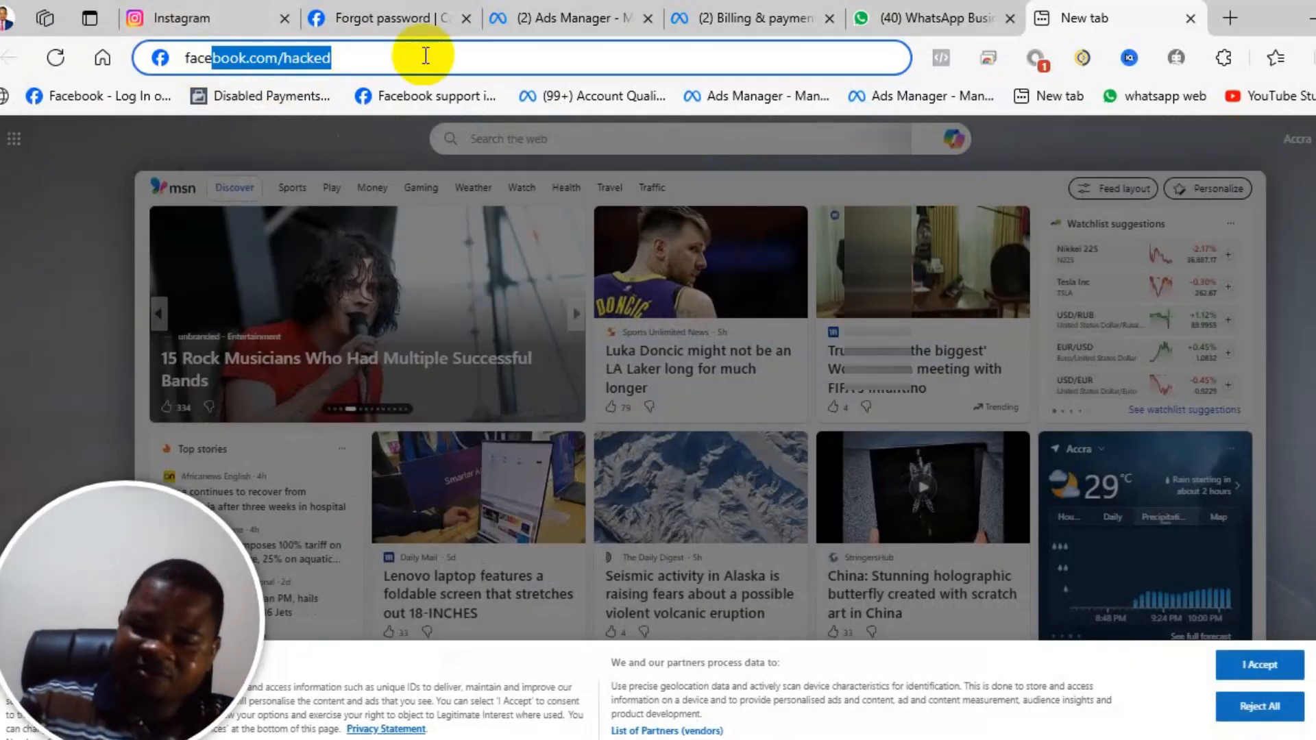
Step: Load facebook.com/hacked and clear the prefilled login email field
key(Enter)
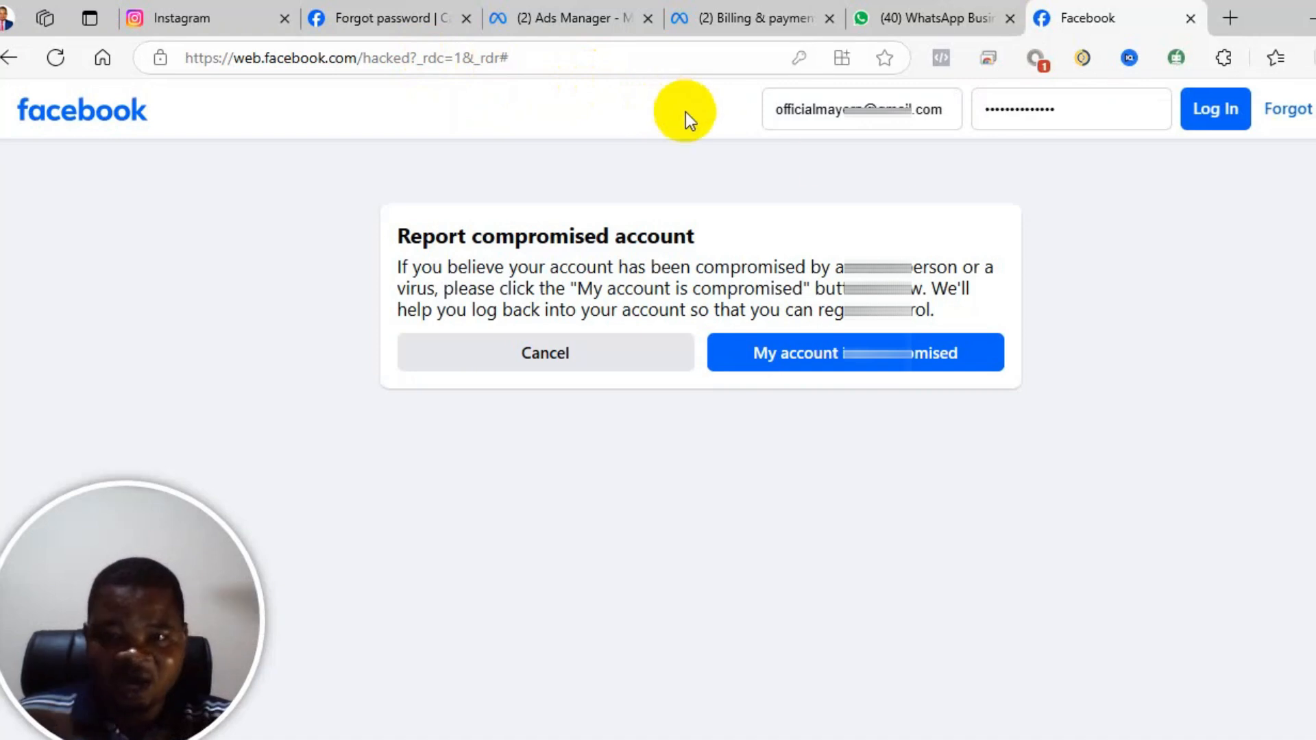
click(860, 109)
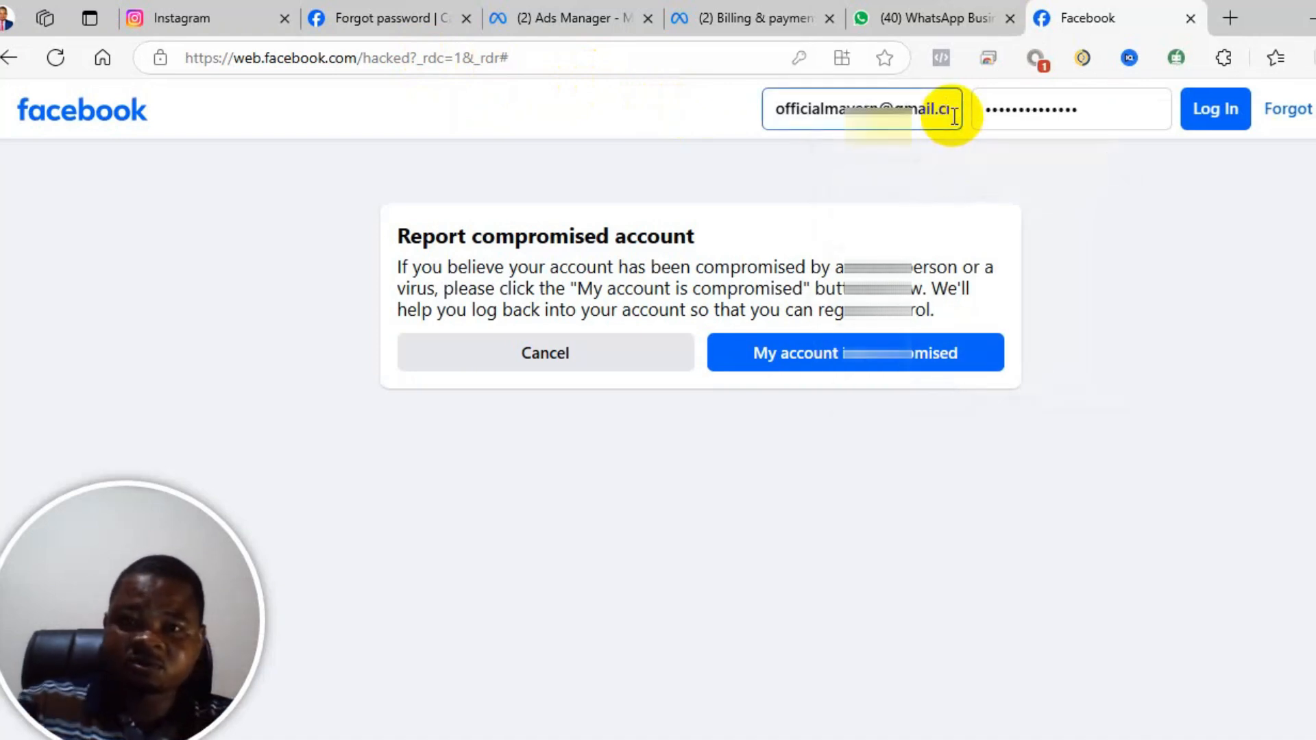
click(860, 109)
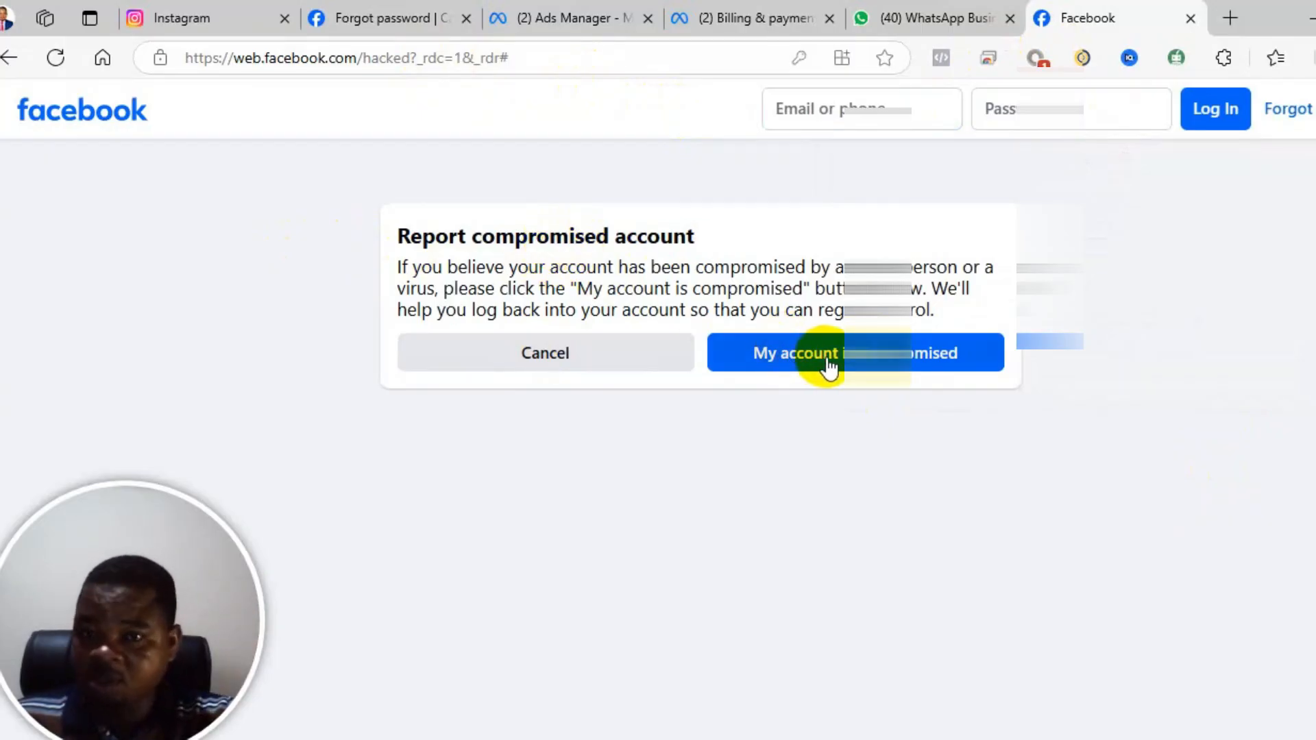
Step: Report the account as compromised, enter its email address, and submit to find it
click(854, 353)
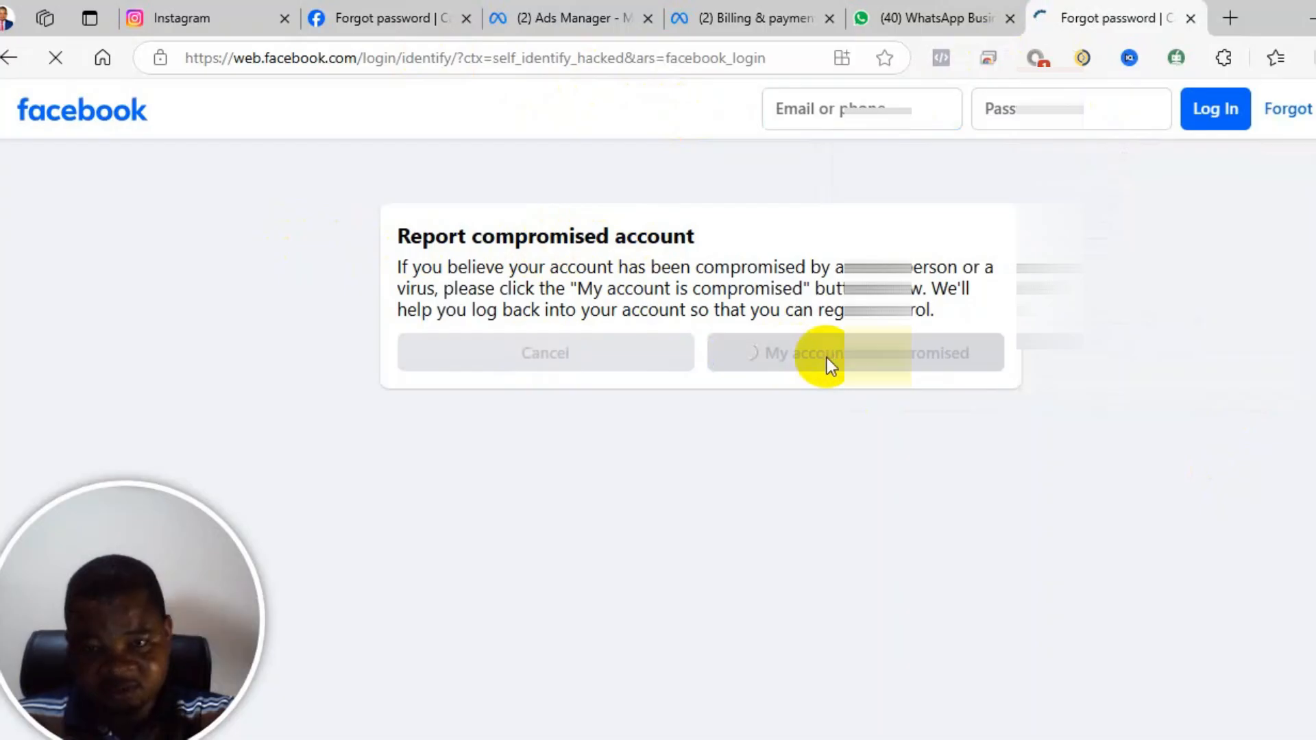
click(853, 352)
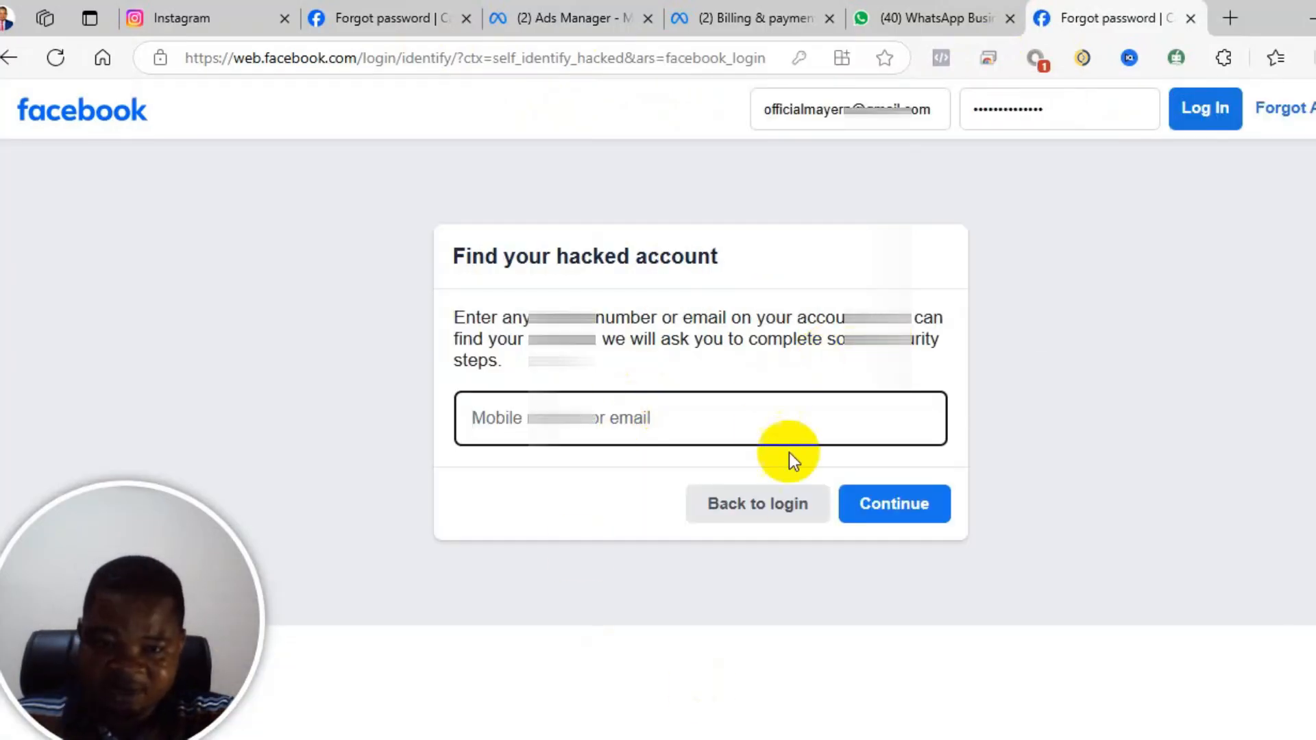
click(699, 418)
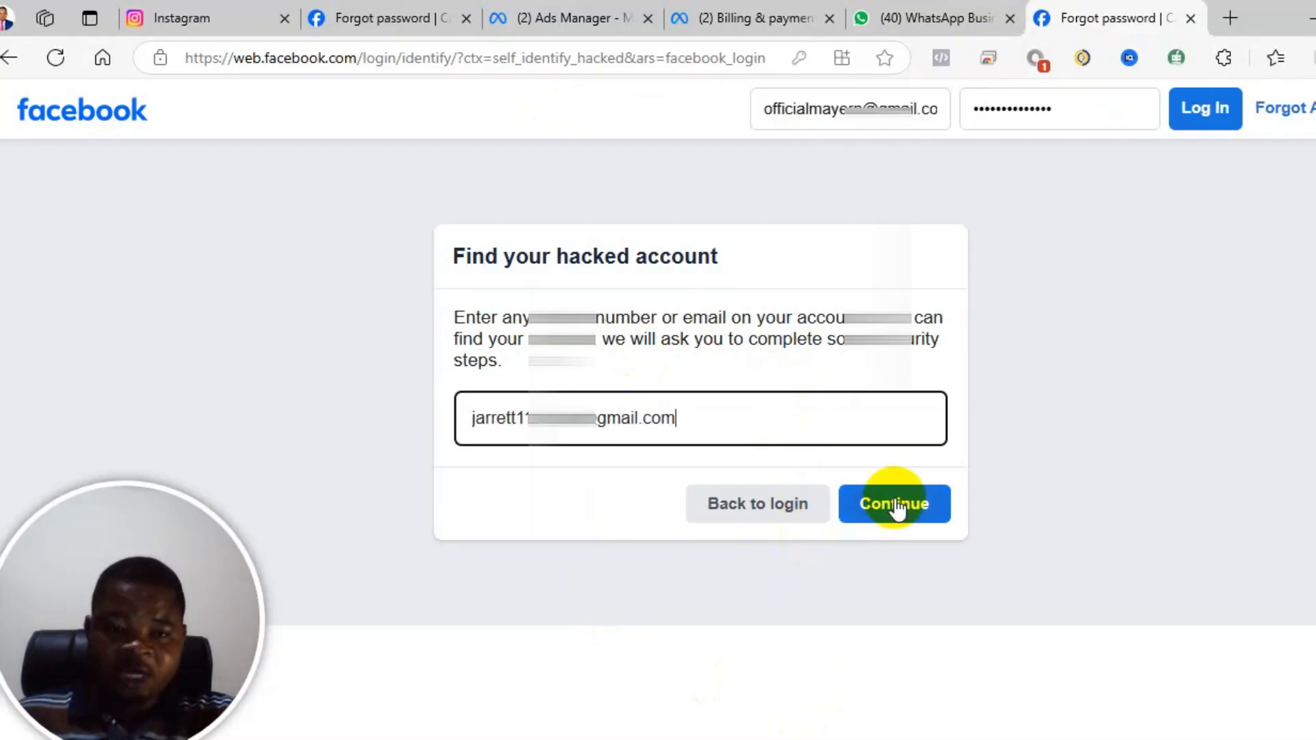
click(894, 504)
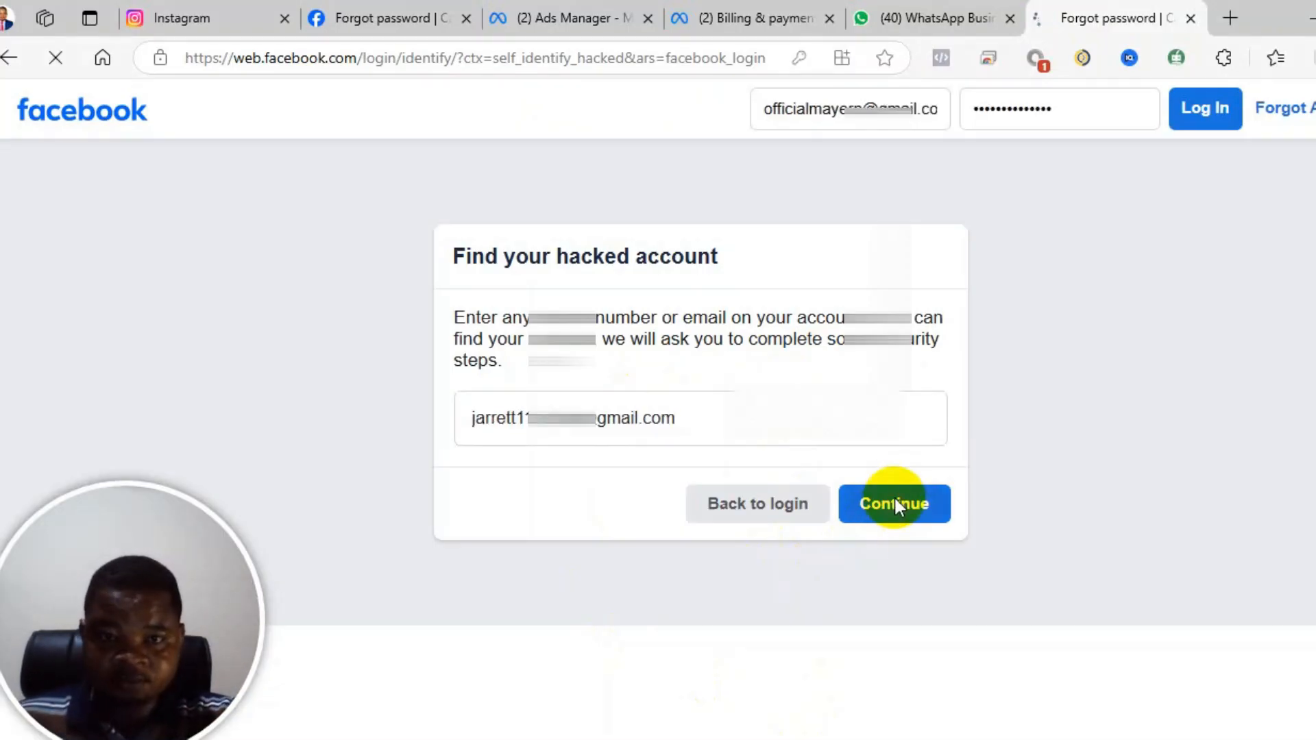
click(893, 504)
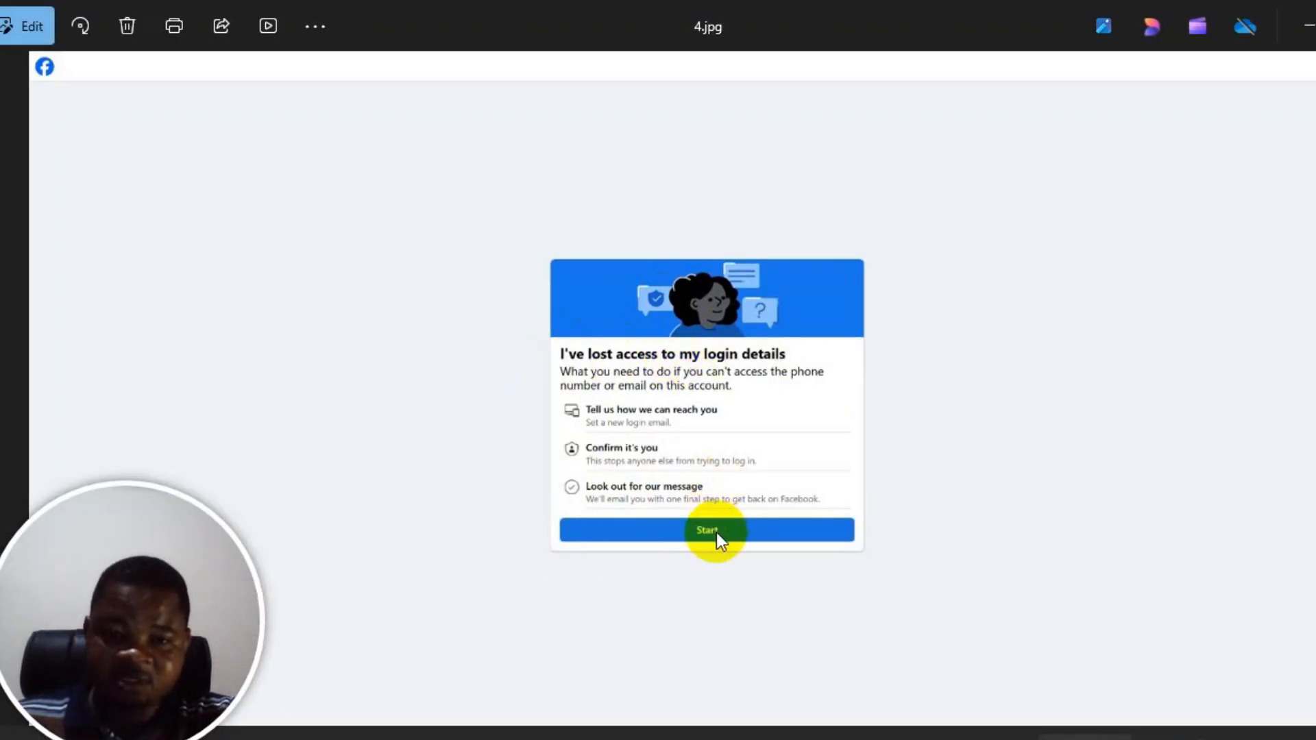
mouse_move(678, 502)
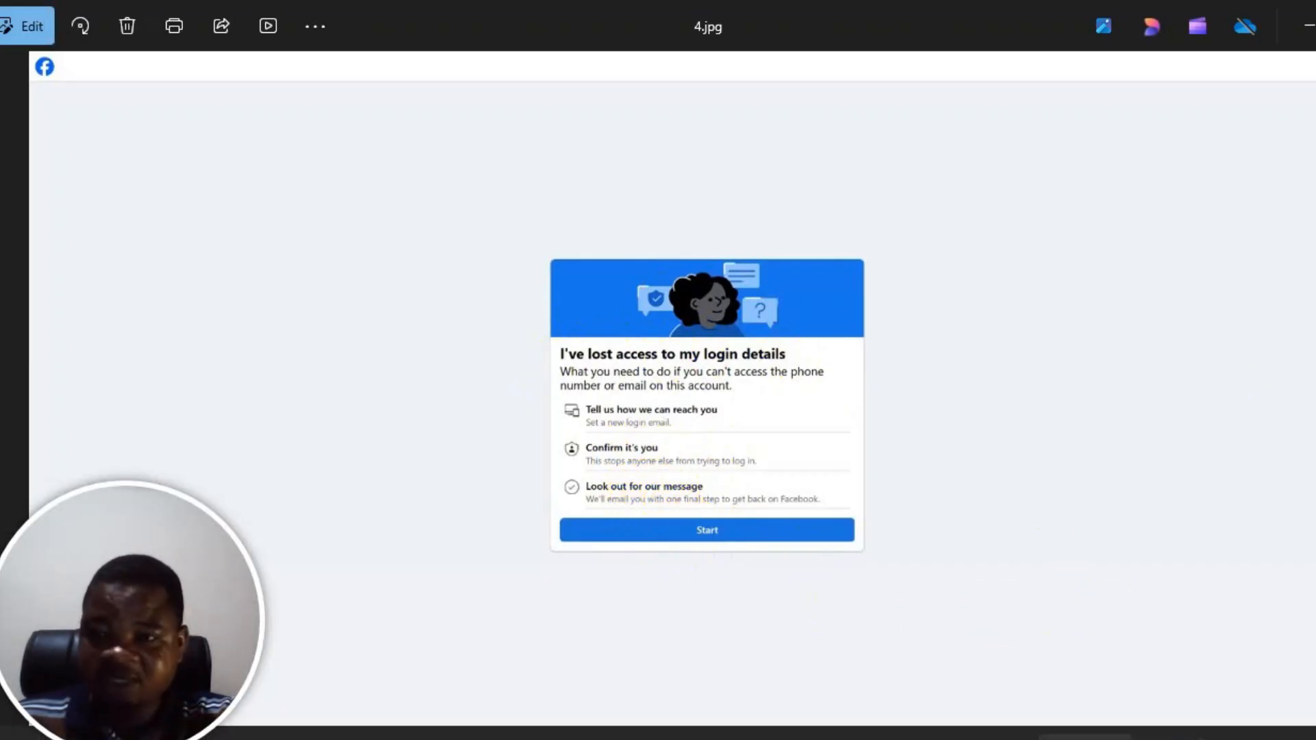
Step: Advance from screenshot 4.jpg to 5.jpg, the Set new login email page
click(706, 530)
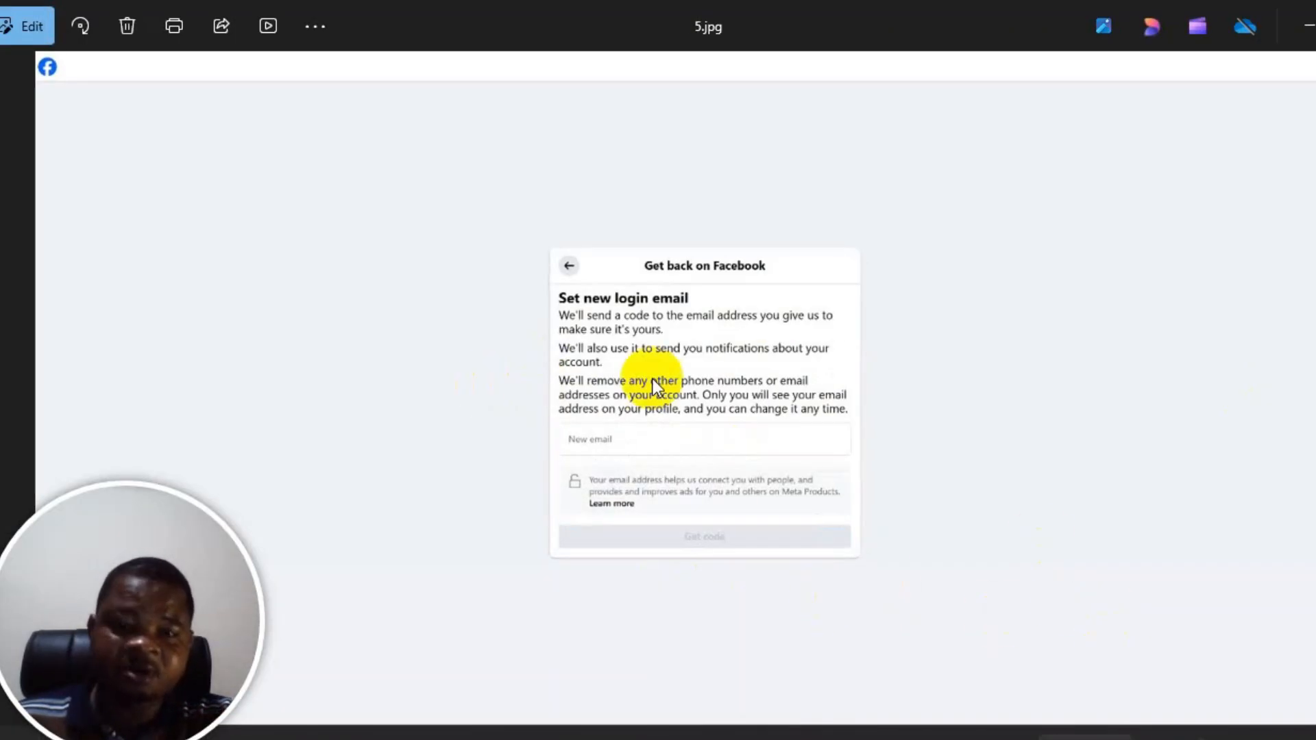
mouse_move(701, 436)
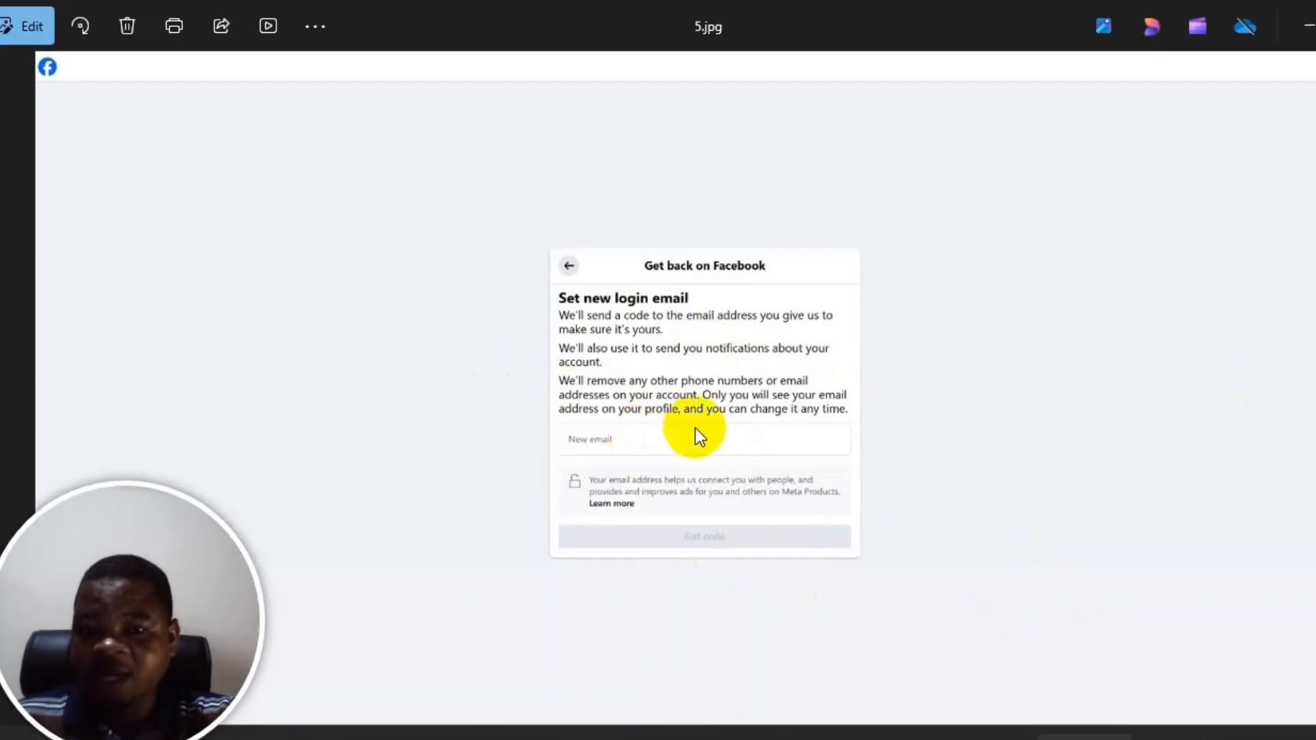
mouse_move(726, 558)
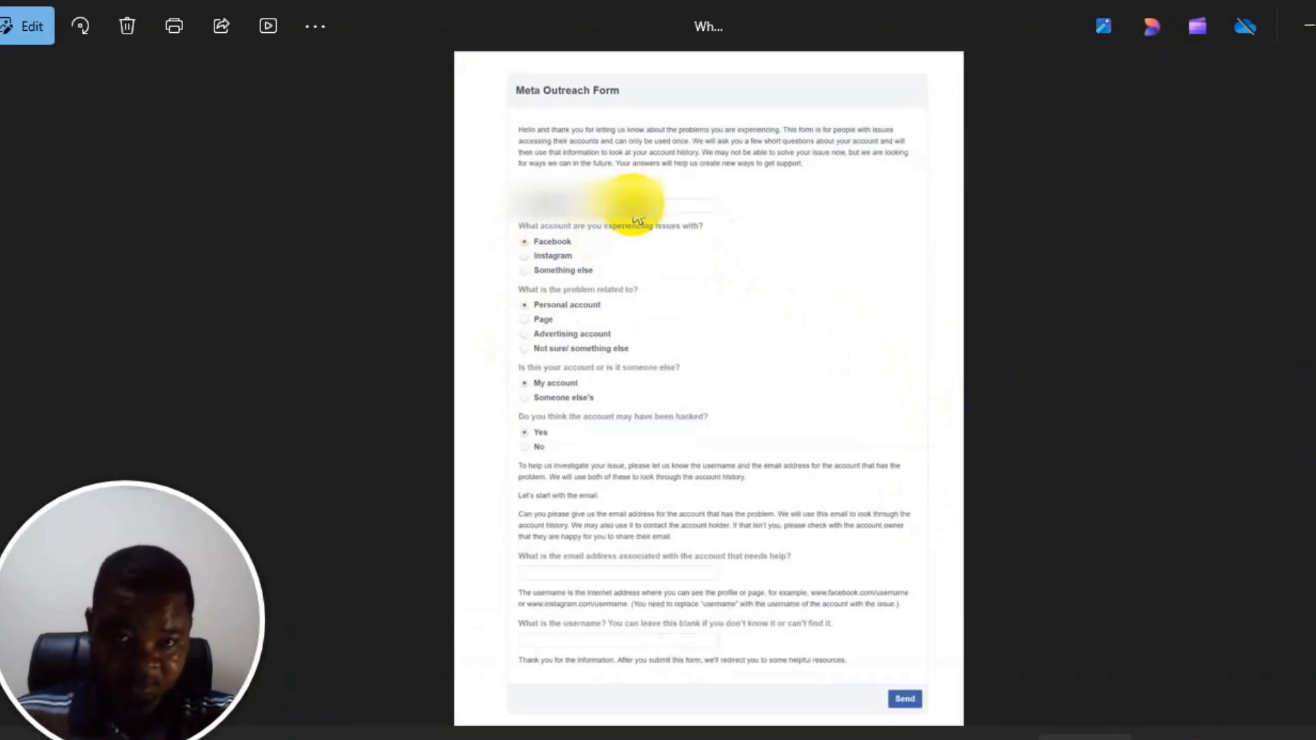
mouse_move(608, 311)
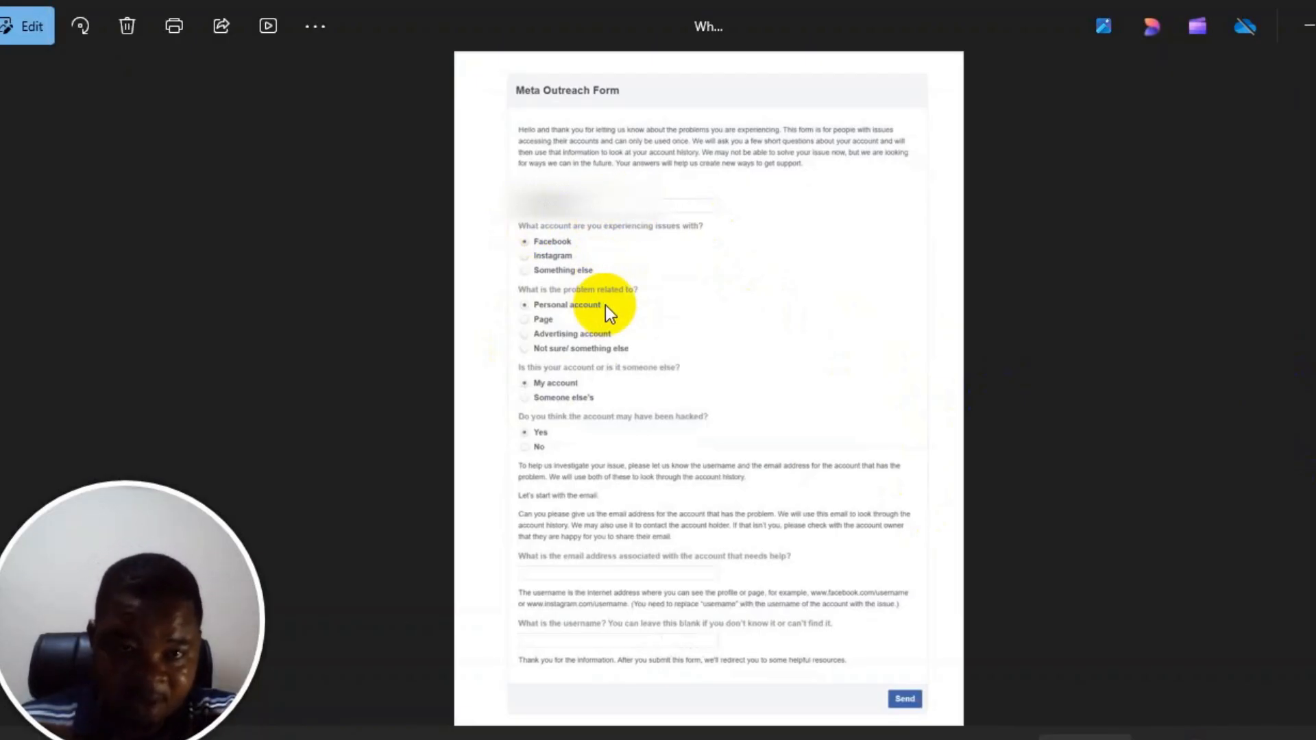
mouse_move(543, 370)
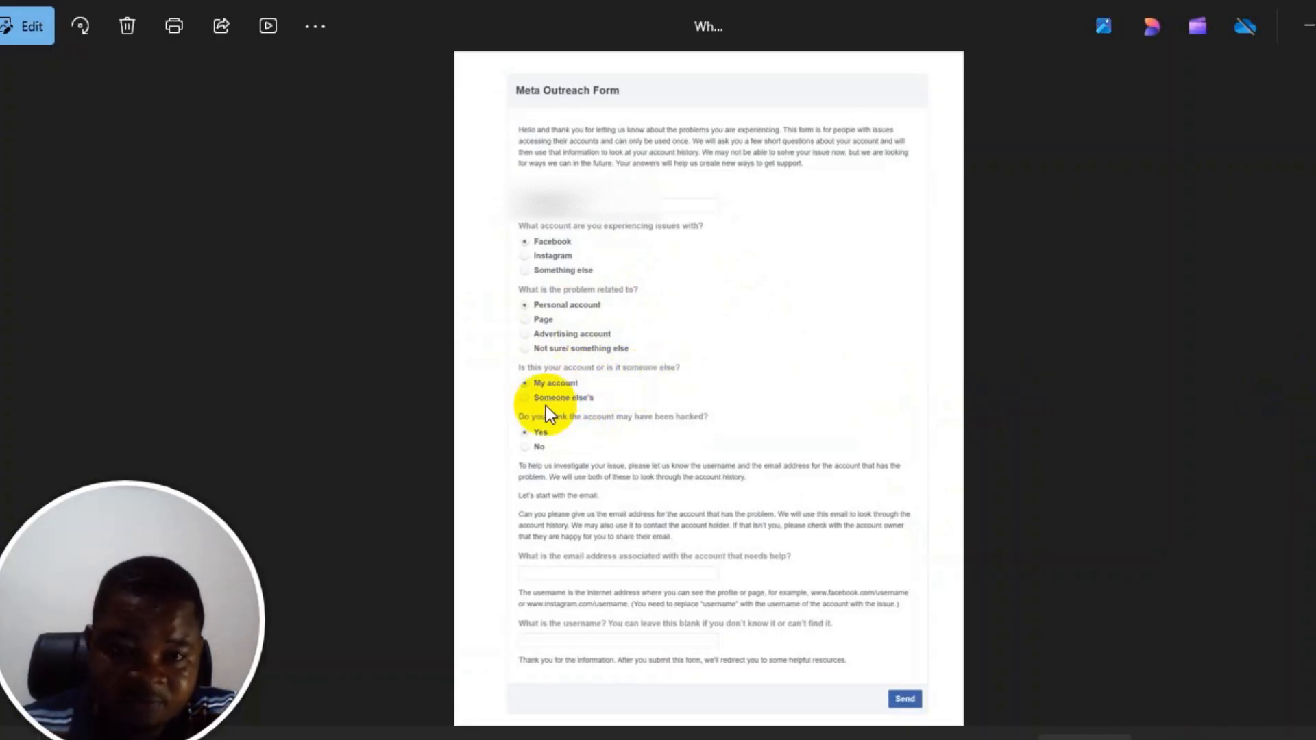
mouse_move(577, 428)
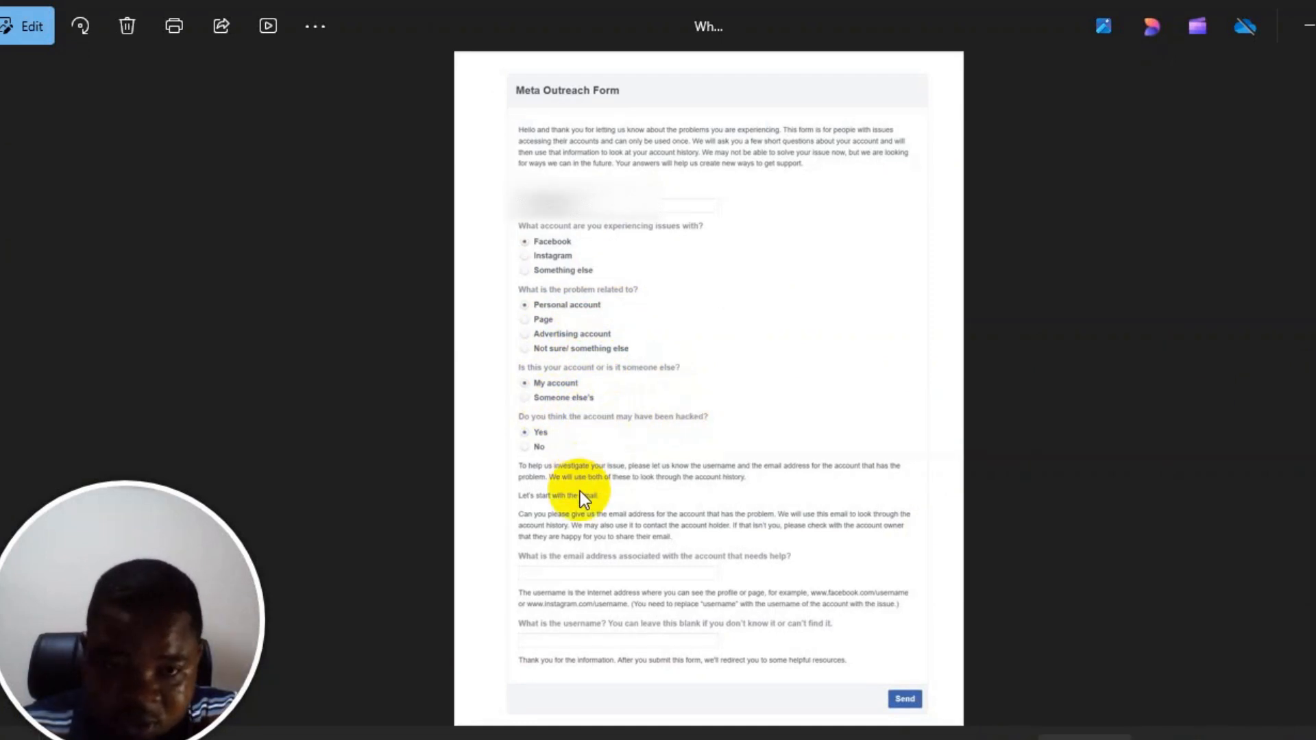
mouse_move(701, 562)
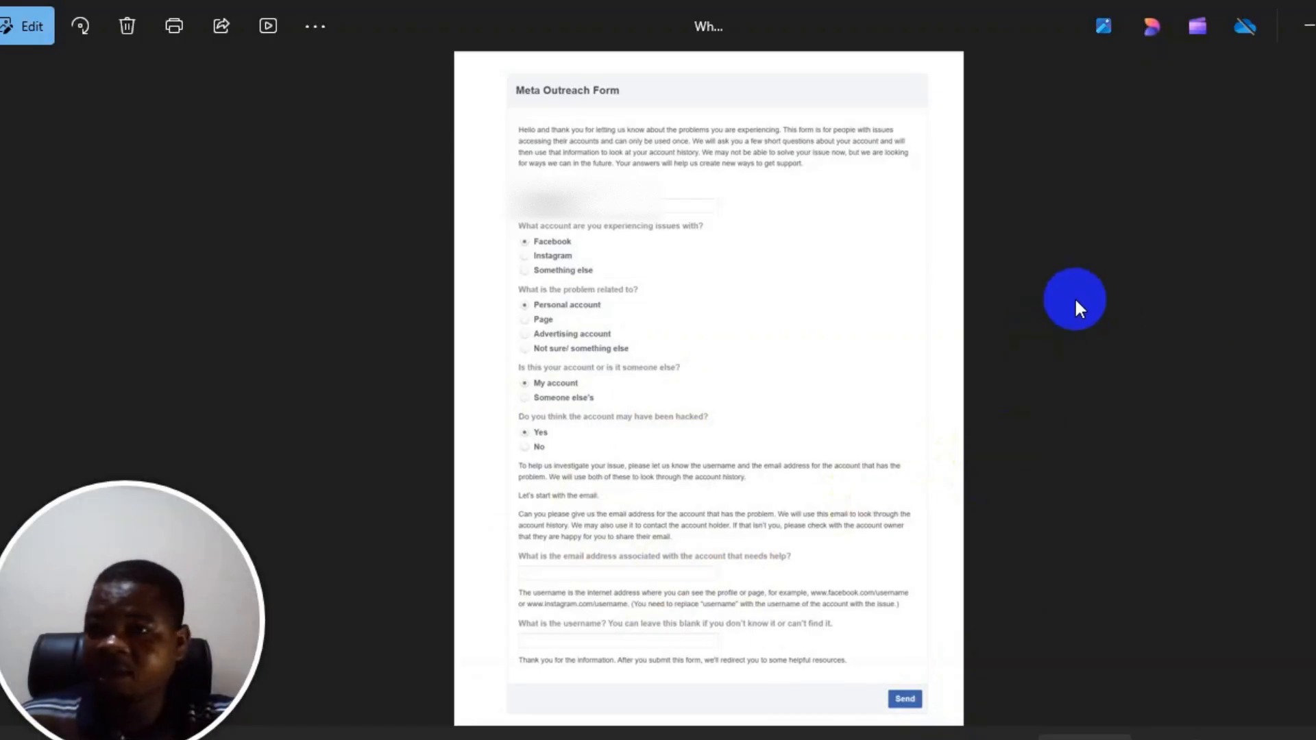
mouse_move(1070, 370)
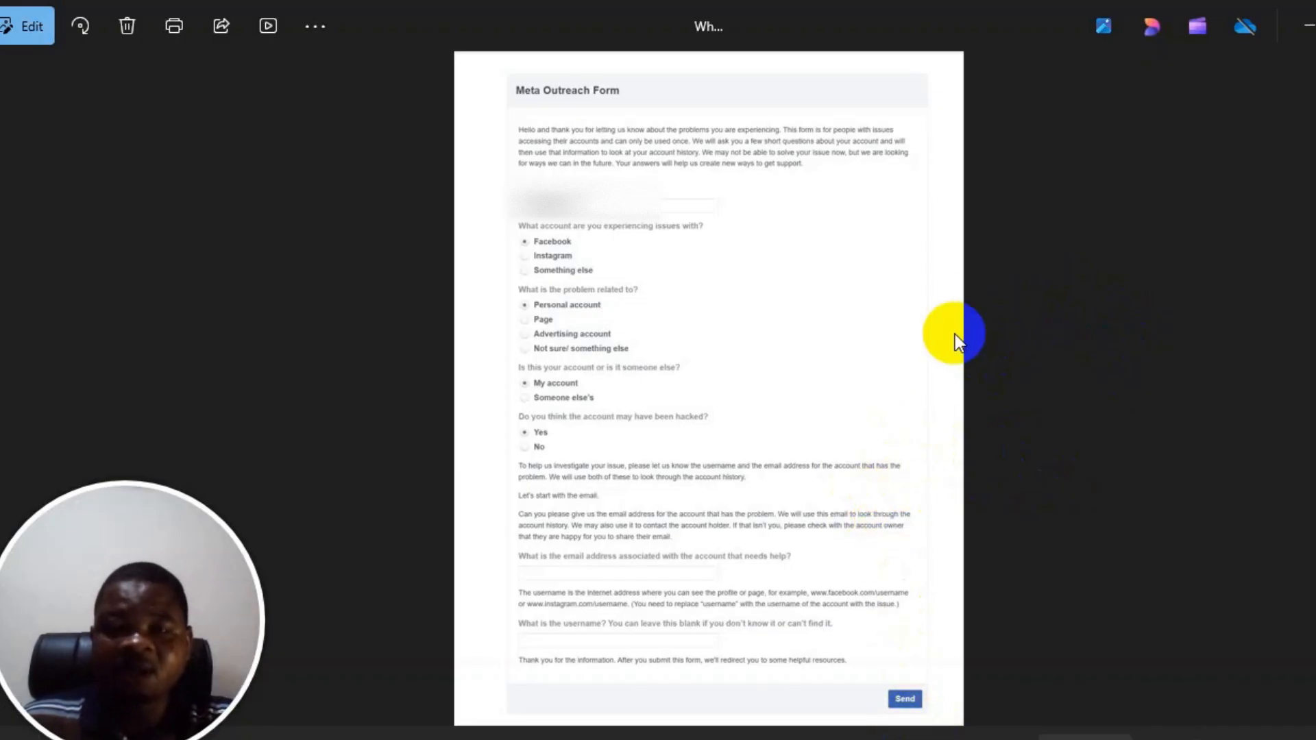
mouse_move(277, 418)
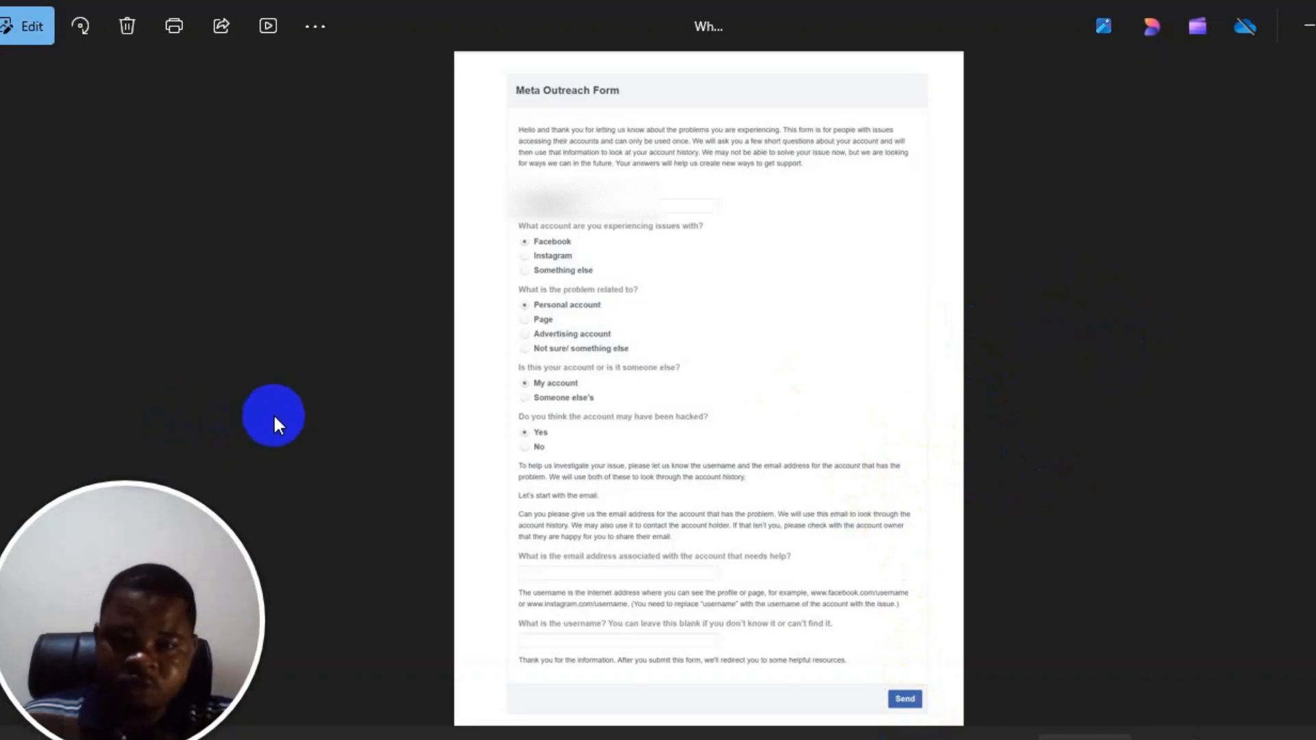
mouse_move(601, 382)
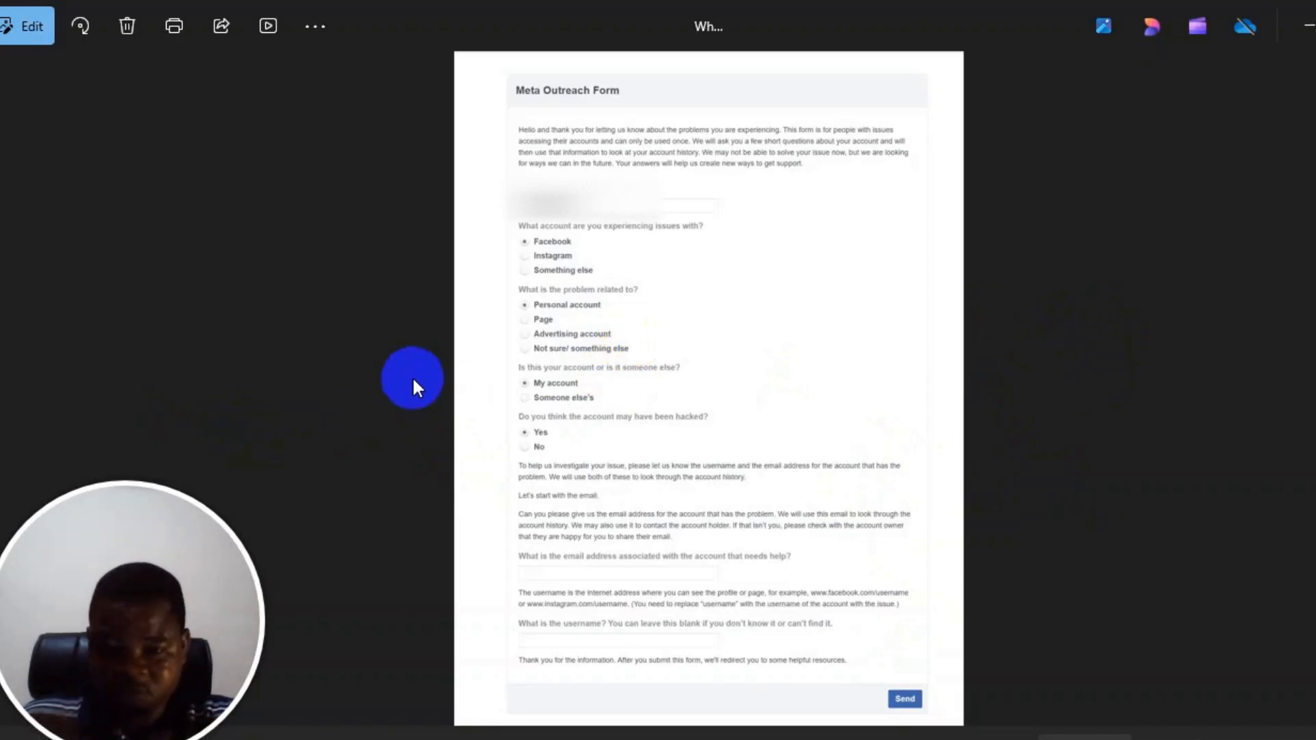
mouse_move(628, 457)
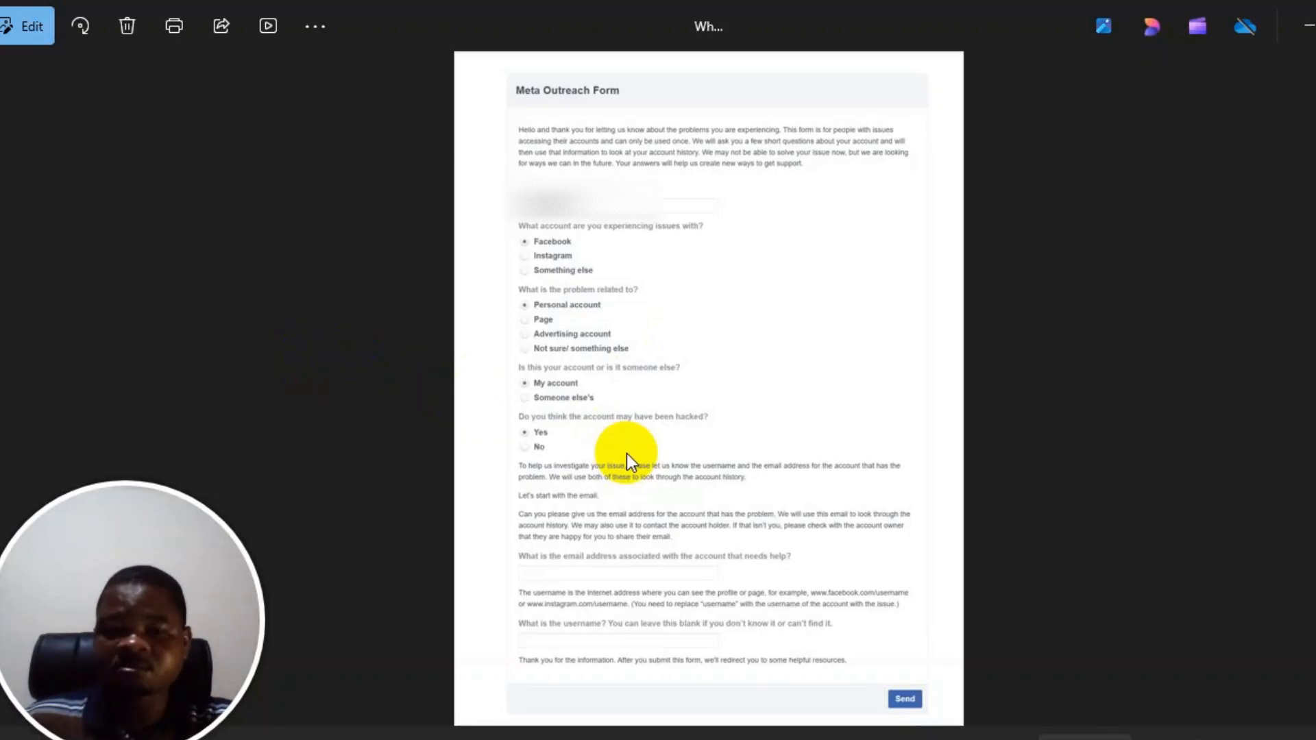
mouse_move(676, 396)
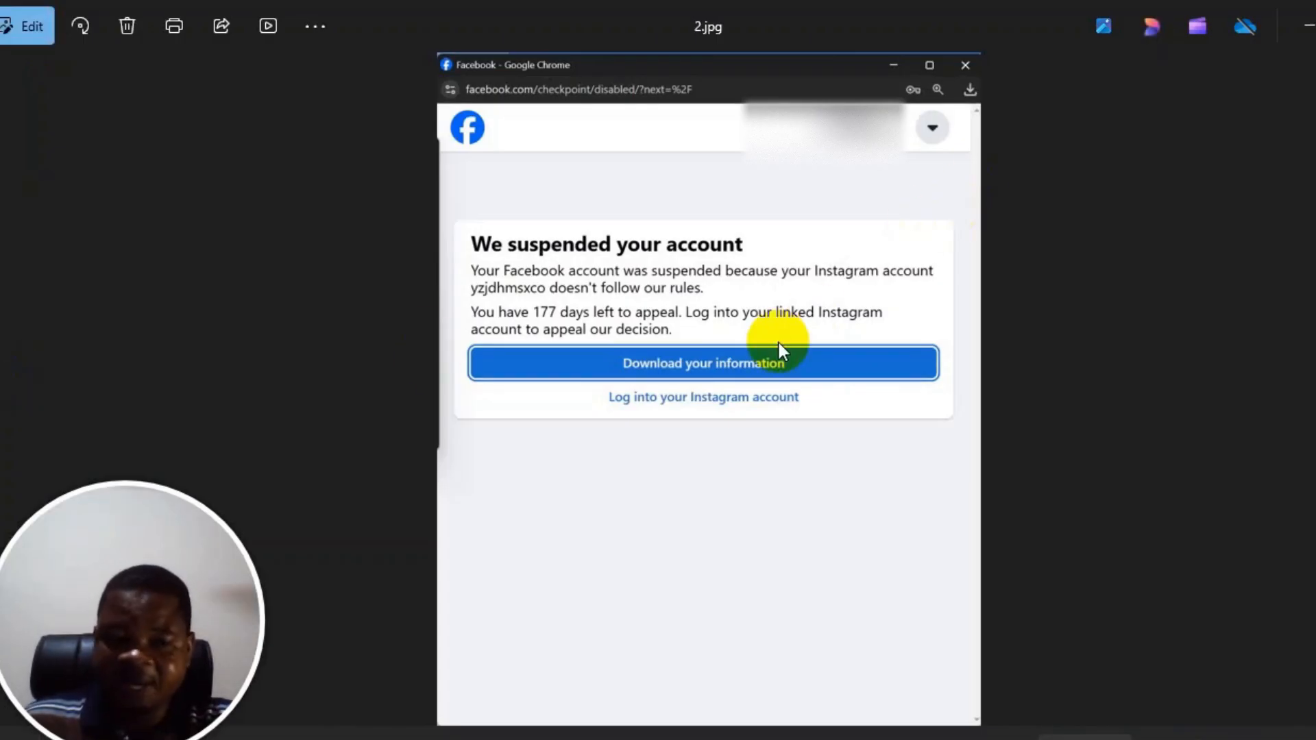
mouse_move(734, 482)
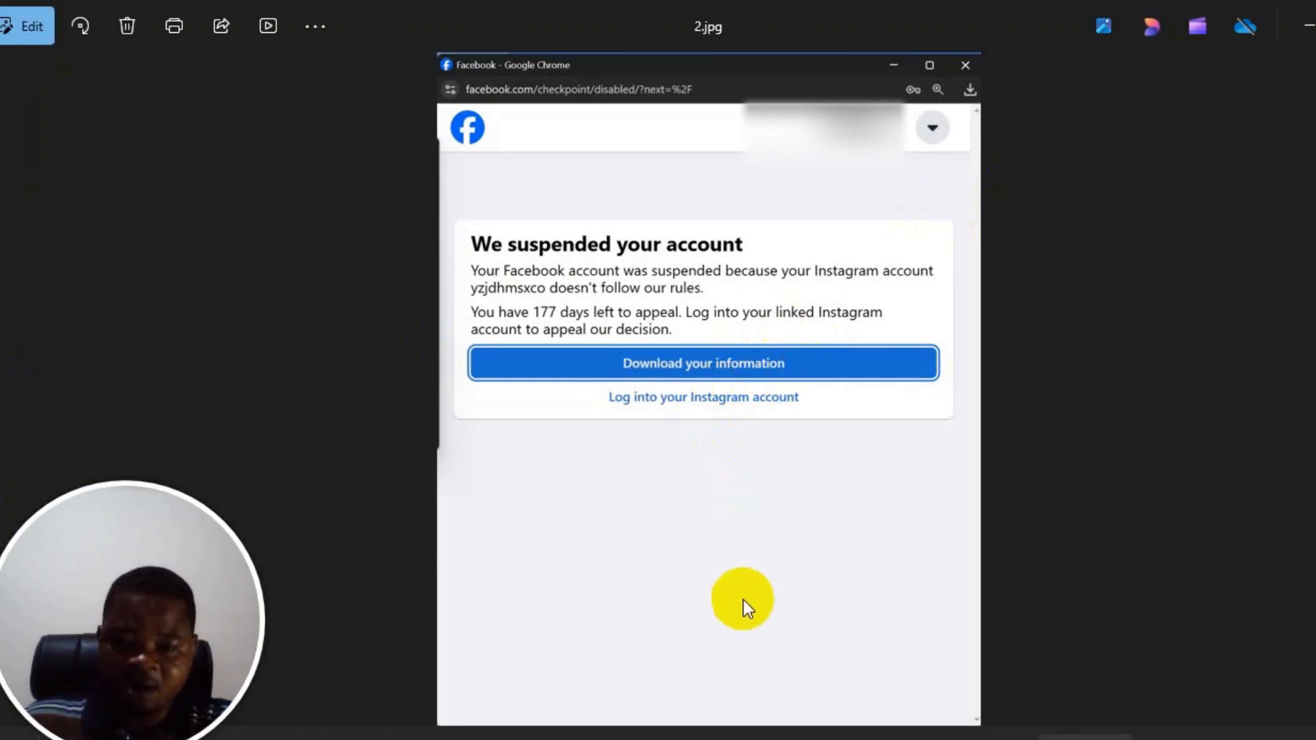
mouse_move(732, 449)
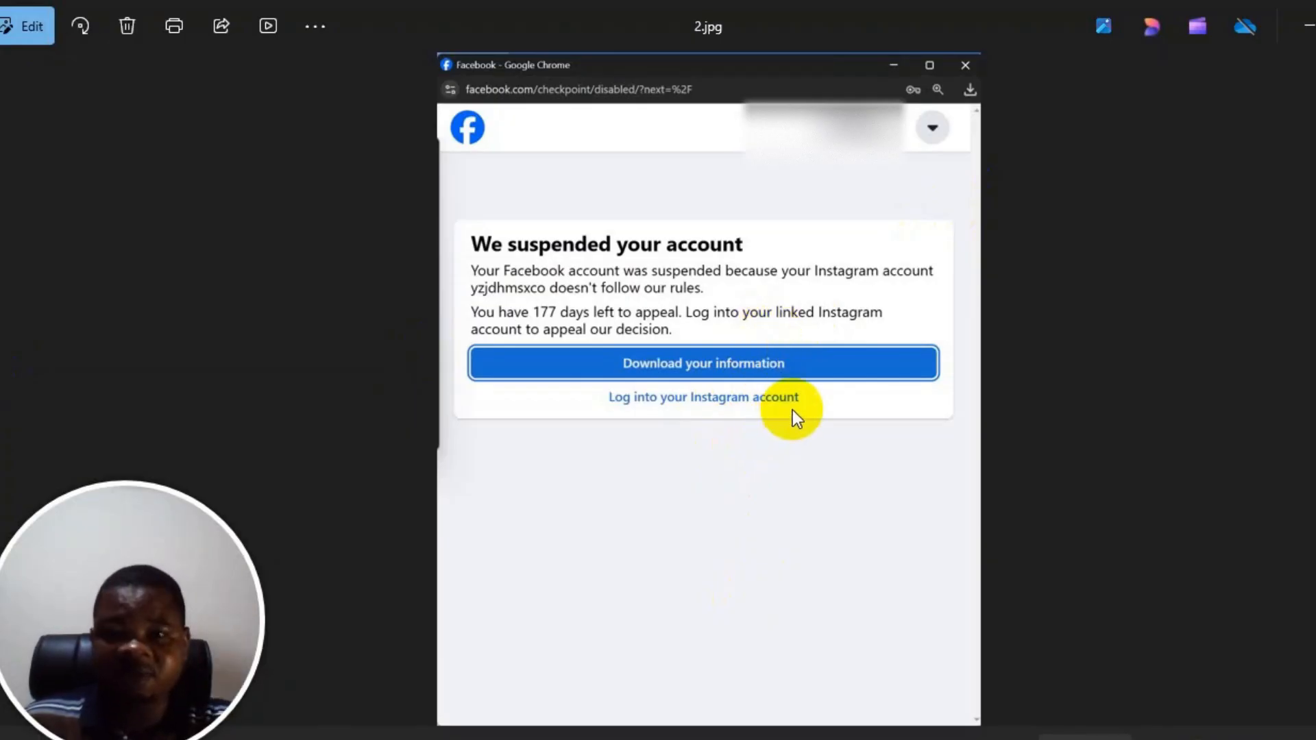
mouse_move(821, 400)
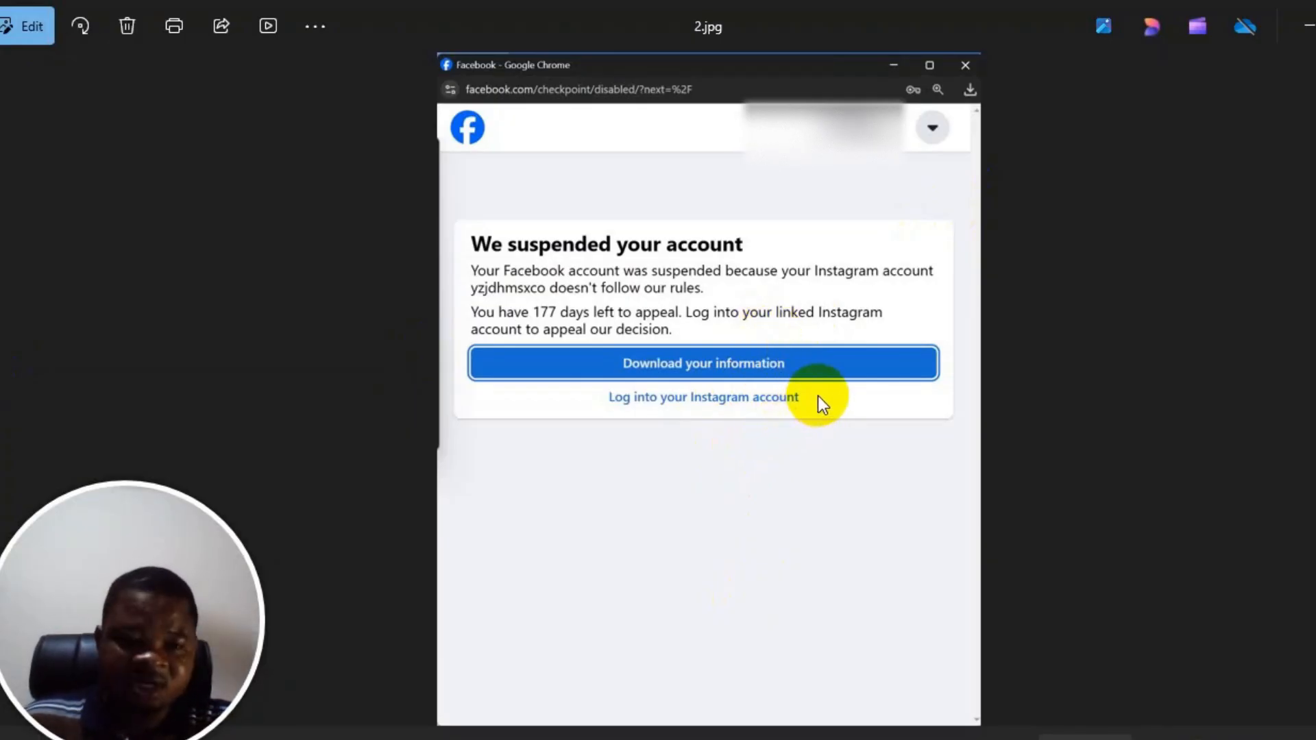